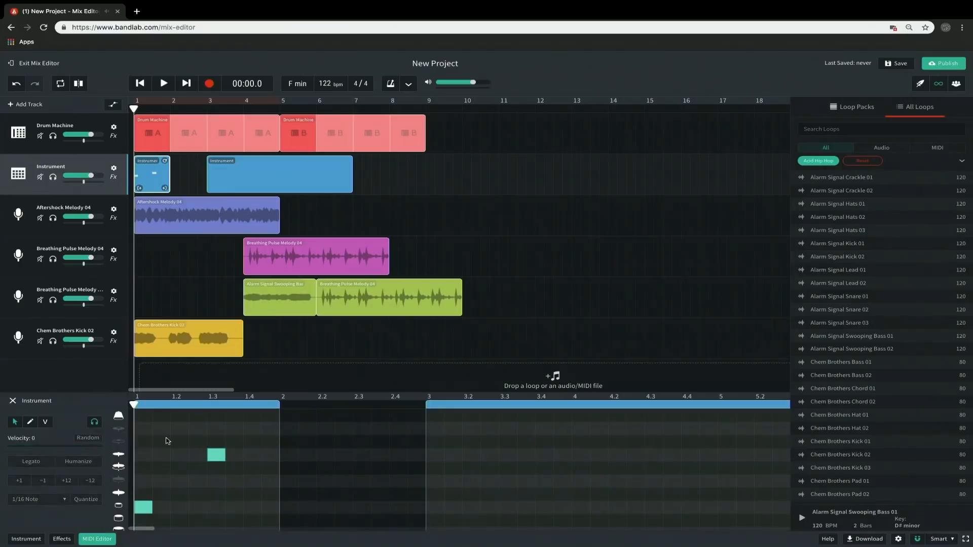
# Add a third MIDI note near beat 1.2 above the existing notes in the Instrument clip
pyautogui.click(160, 442)
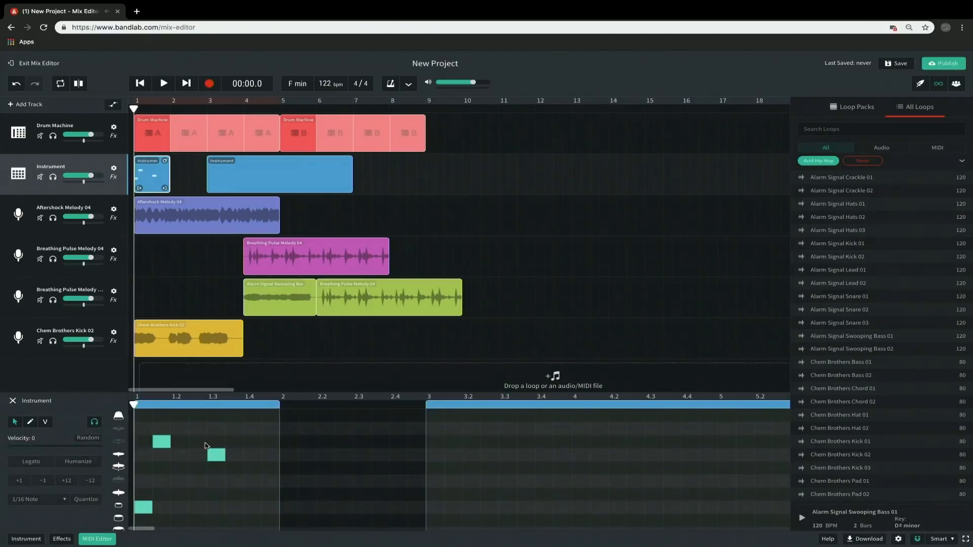